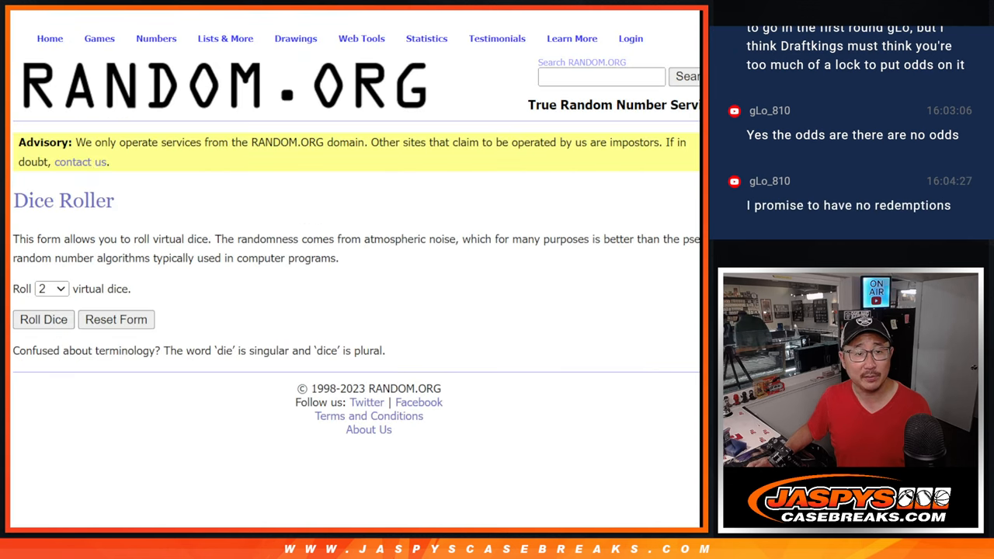
- Roll the dice for a shuffle count, then randomize the 32 participant names repeatedly to a final order
left_click(43, 320)
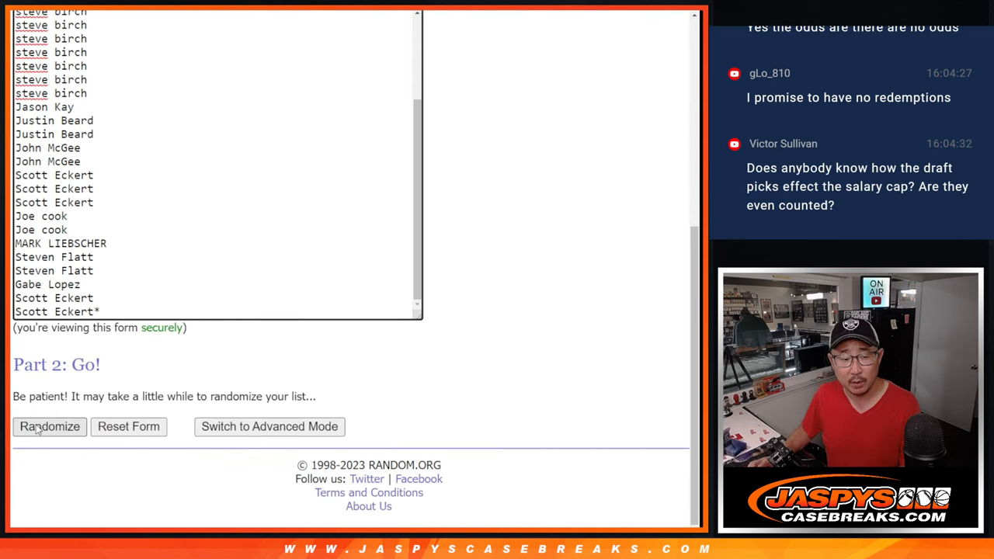
left_click(49, 425)
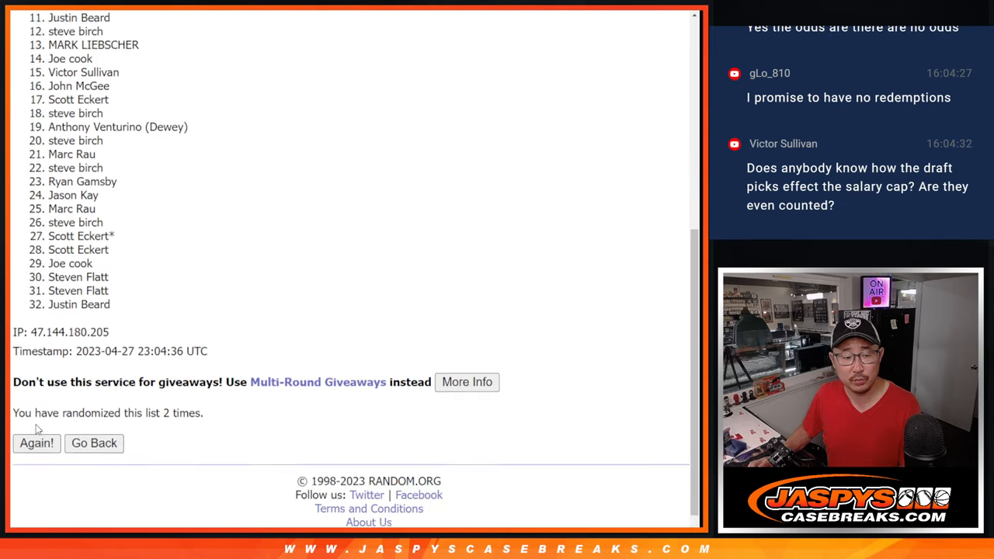
left_click(36, 443)
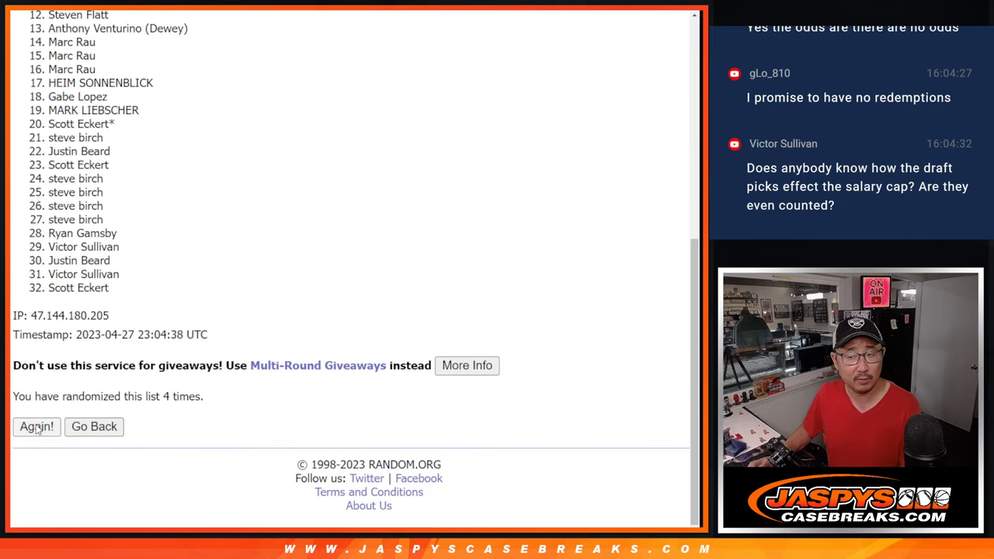
left_click(36, 425)
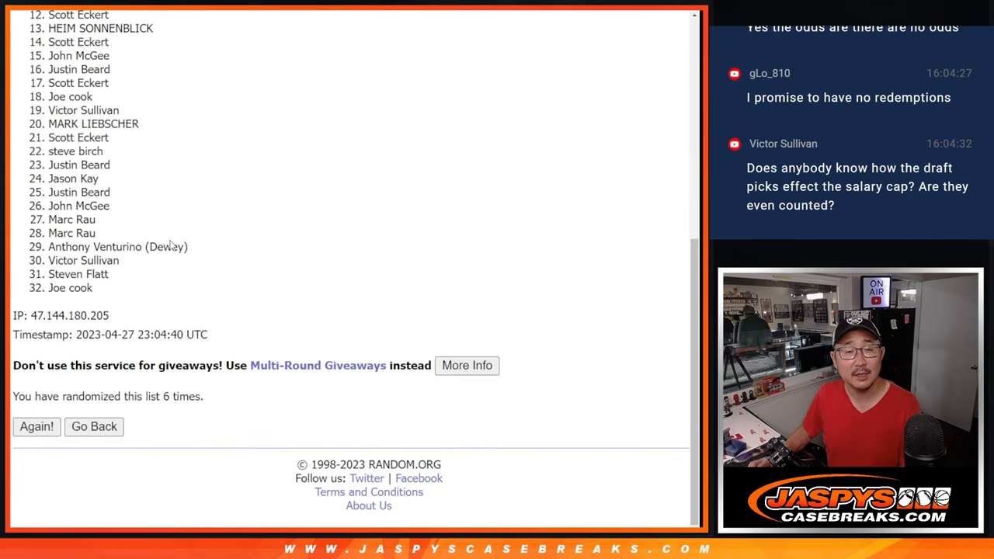
left_click(35, 426)
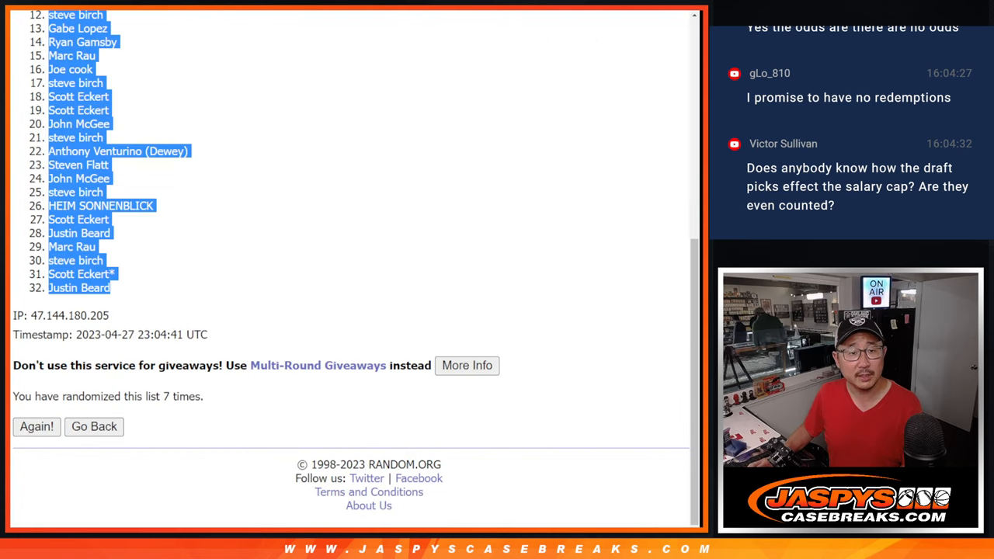
- Randomize the 32 NFL teams repeatedly to get a random team order
left_click(94, 426)
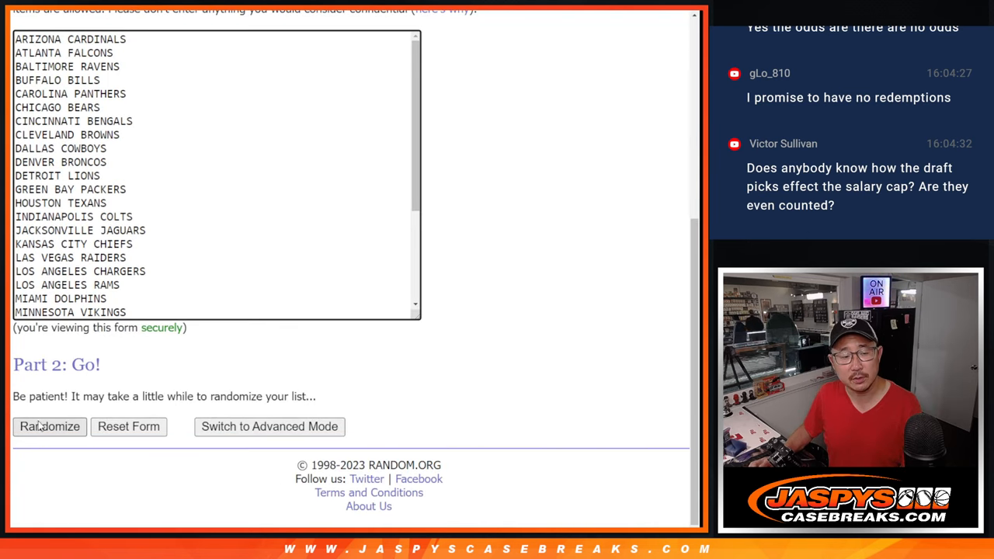
left_click(50, 425)
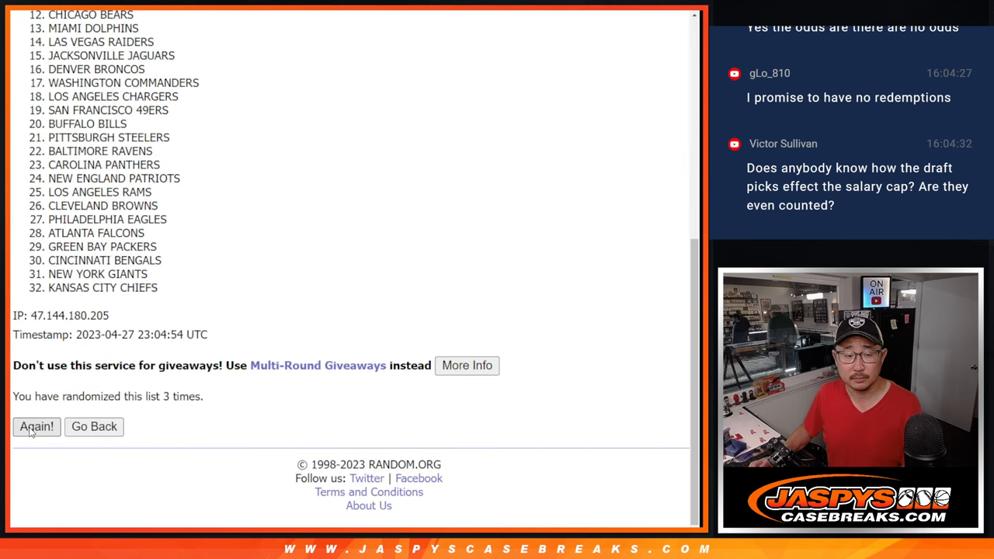
left_click(36, 425)
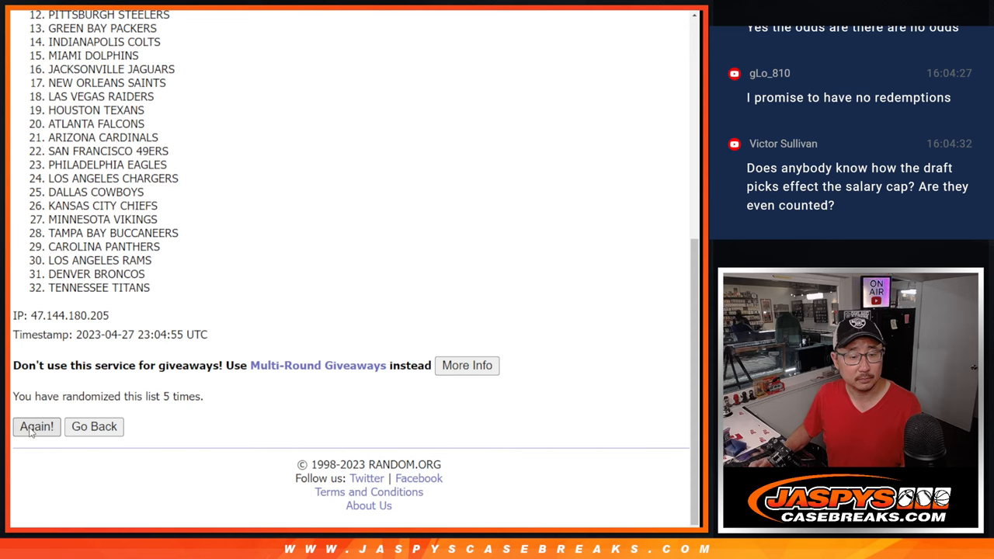
left_click(37, 425)
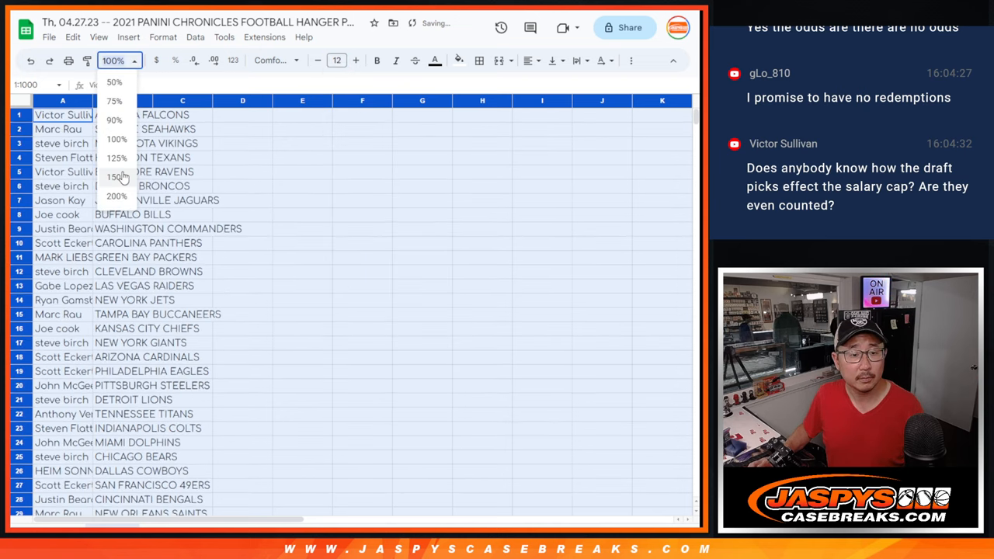
- Zoom the sheet to 150%, sort the name–team pairs by column B and border every cell
left_click(116, 177)
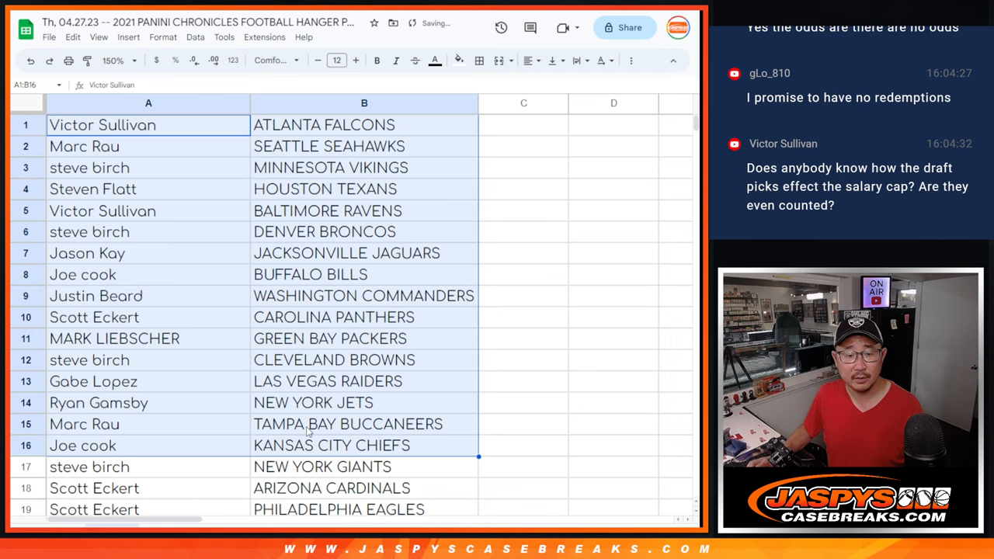
scroll("down", 3)
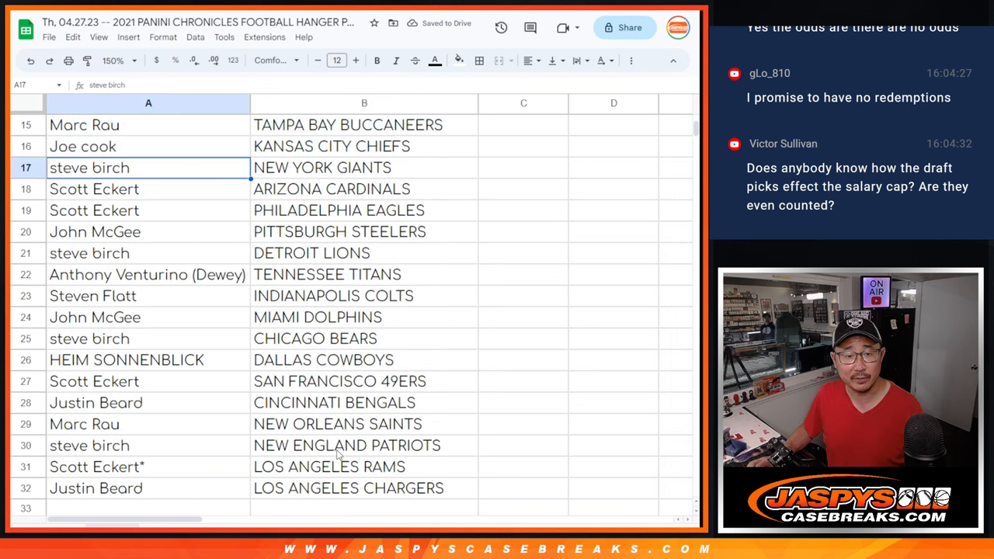
scroll("up", 3)
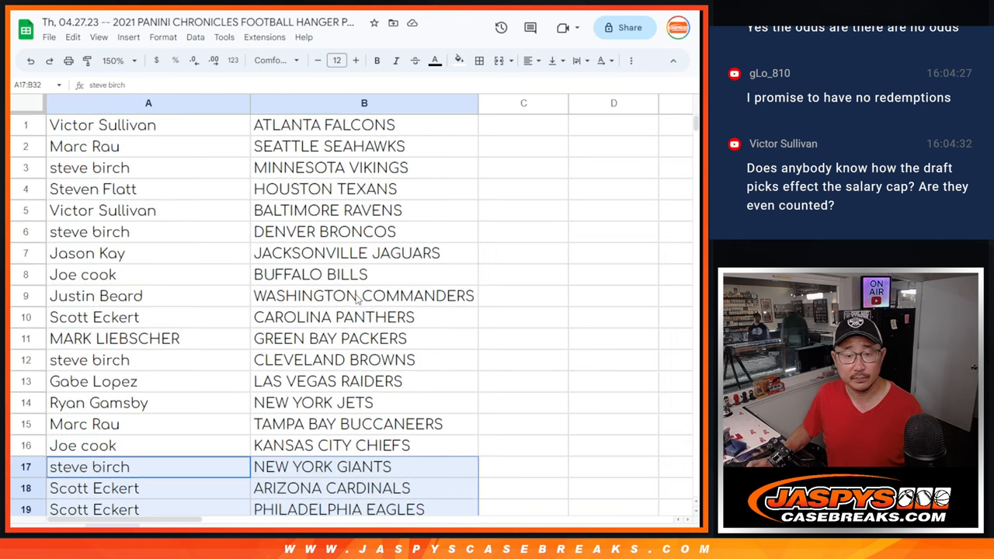
left_click(111, 59)
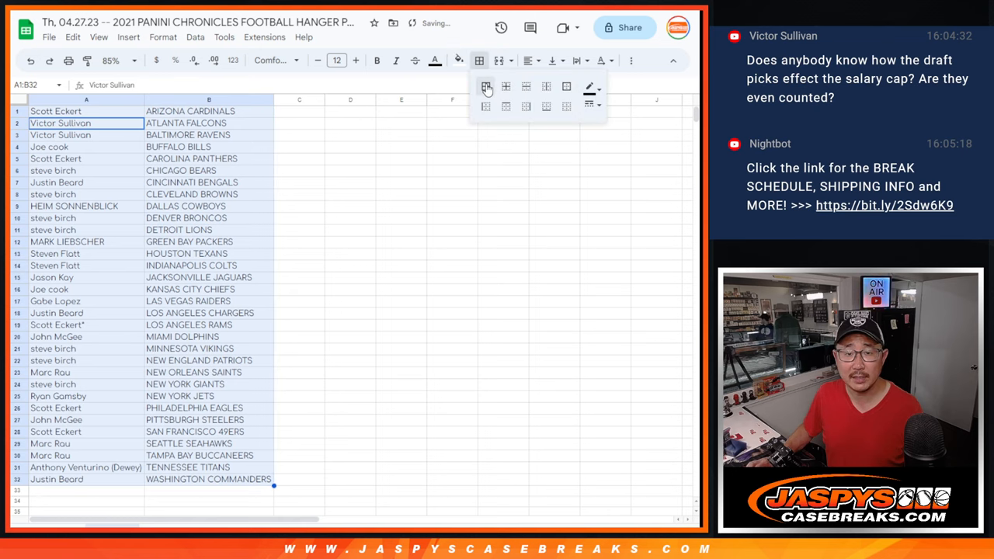
left_click(68, 61)
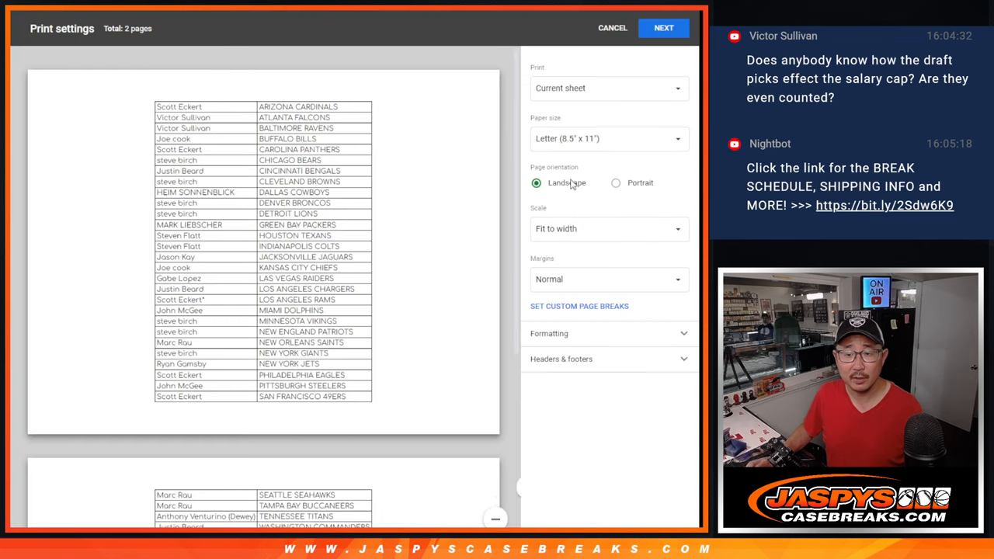
- Set the printout to portrait on one page and continue to the printer dialog
left_click(612, 28)
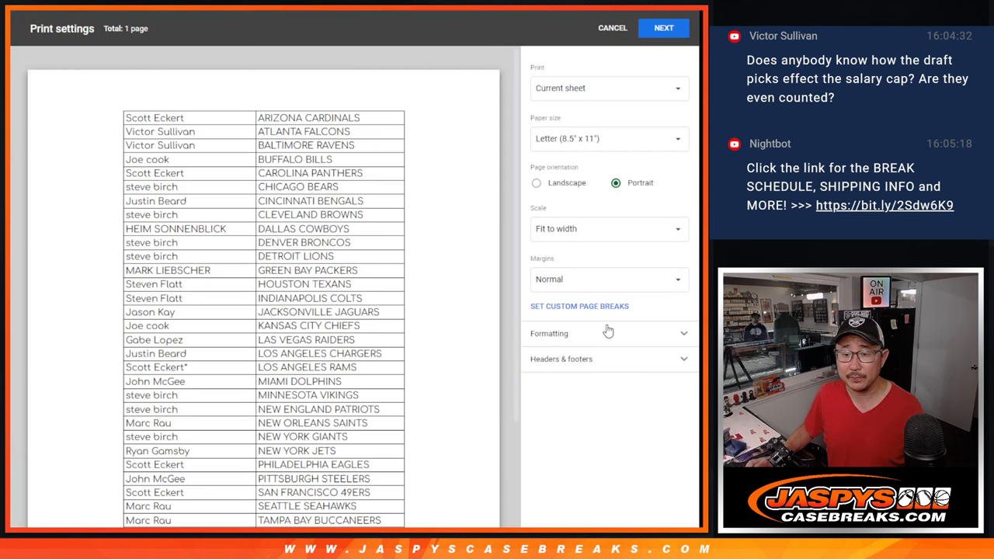
left_click(612, 28)
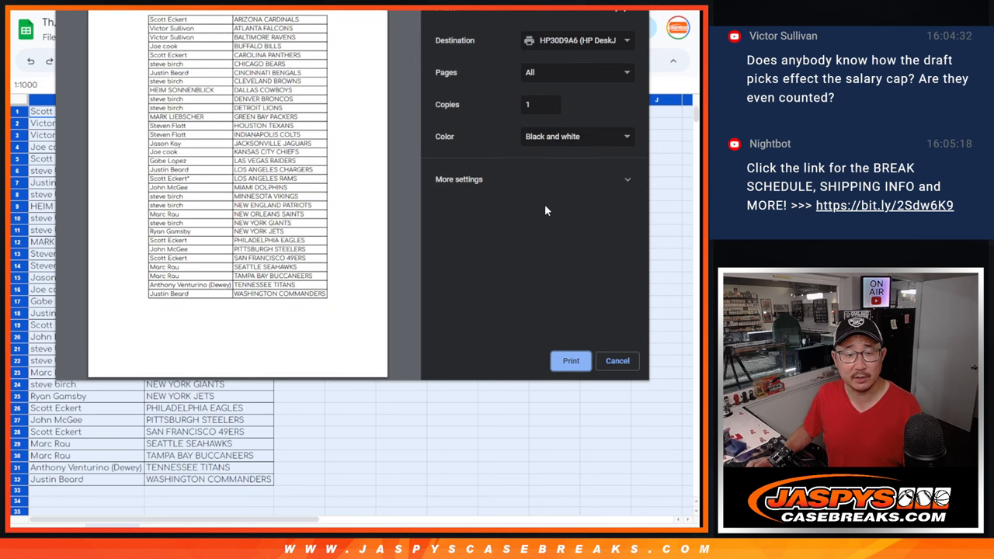
- Send the team-sorted pairs sheet to the printer
left_click(616, 360)
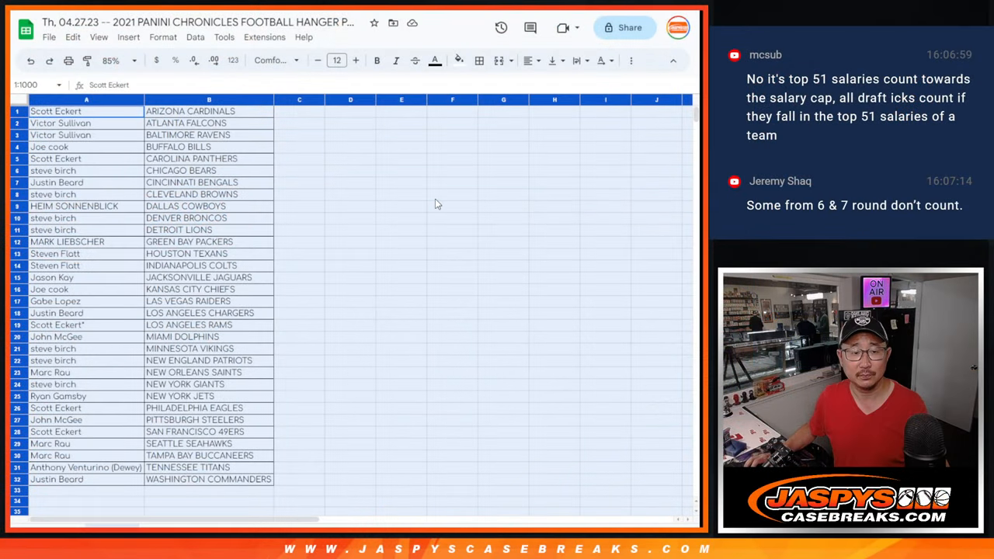
- Copy the names column from the sheet and switch to the RANDOM.ORG dice roller
left_click(298, 112)
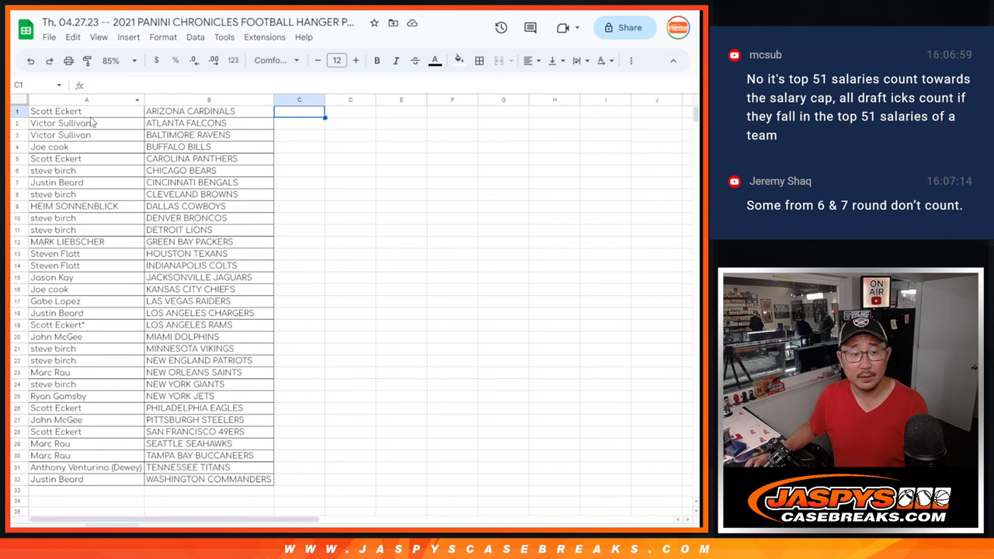
left_click(87, 99)
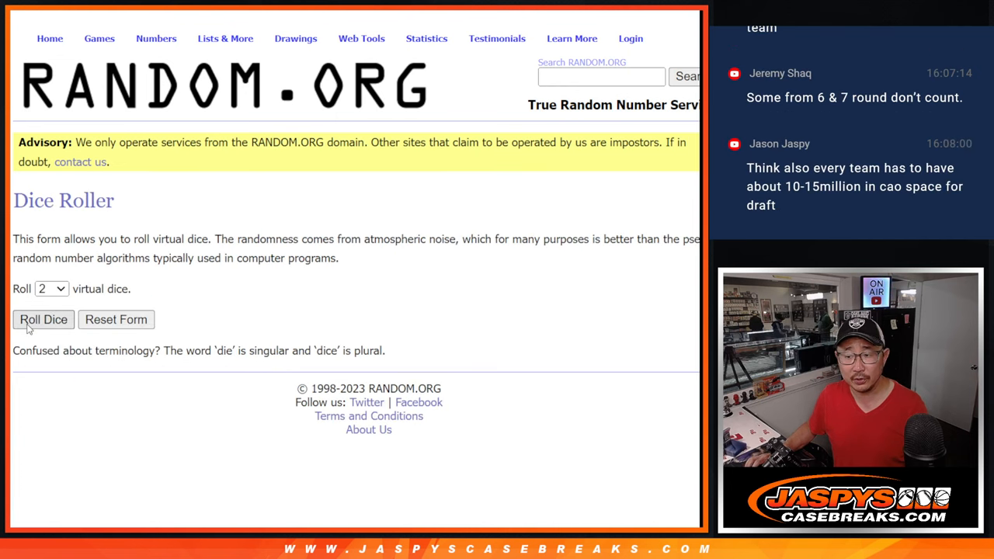
- Roll the dice for a shuffle count, then randomize the team-ordered names repeatedly to a final order
left_click(44, 320)
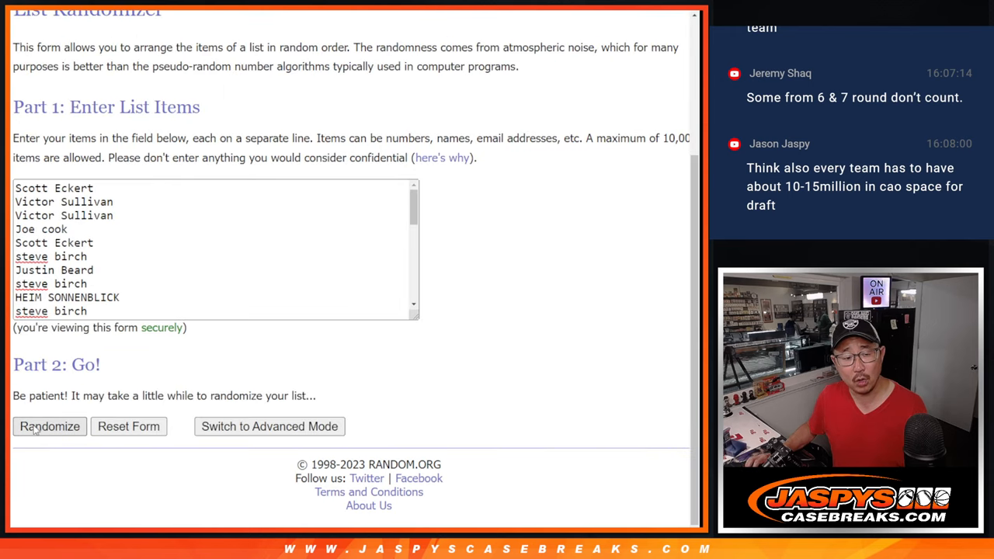
left_click(50, 426)
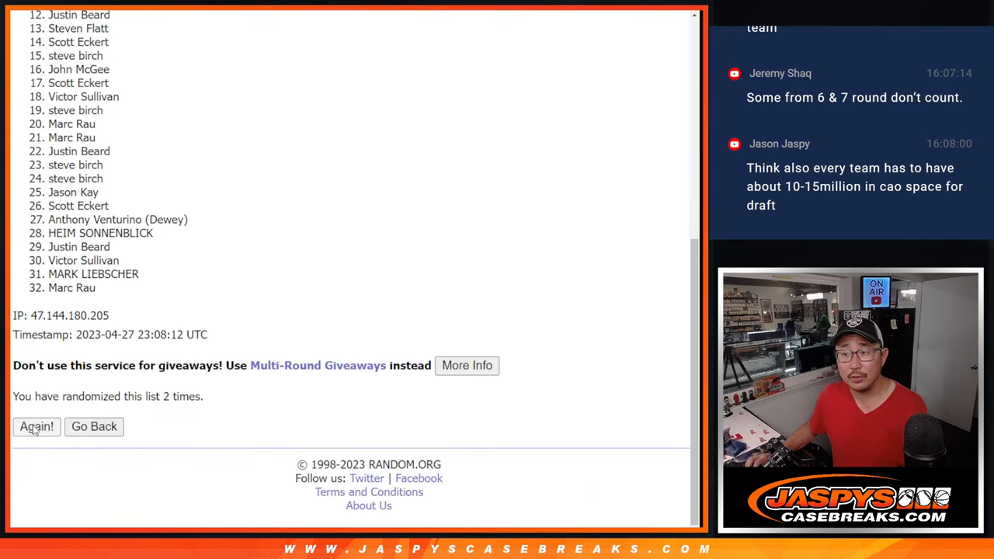
left_click(36, 425)
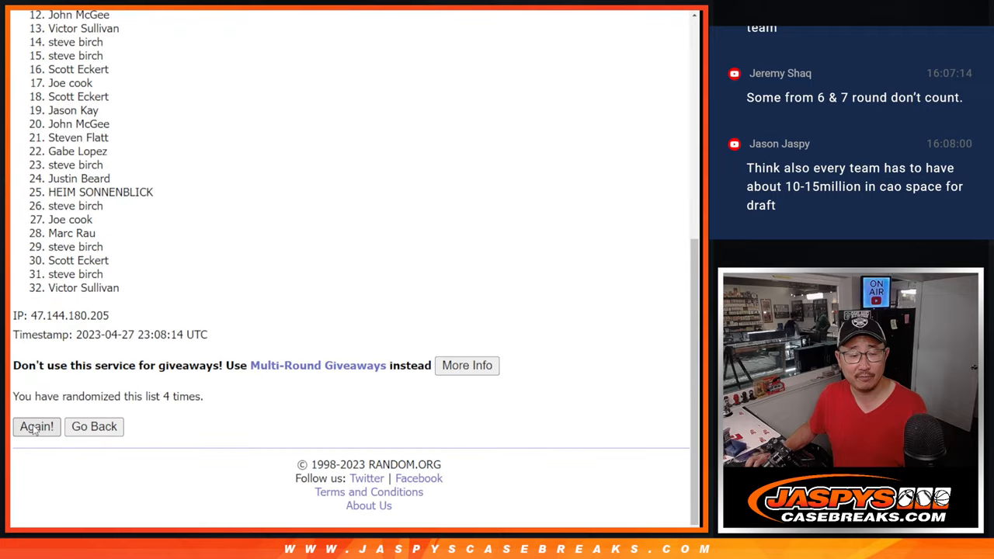
left_click(35, 425)
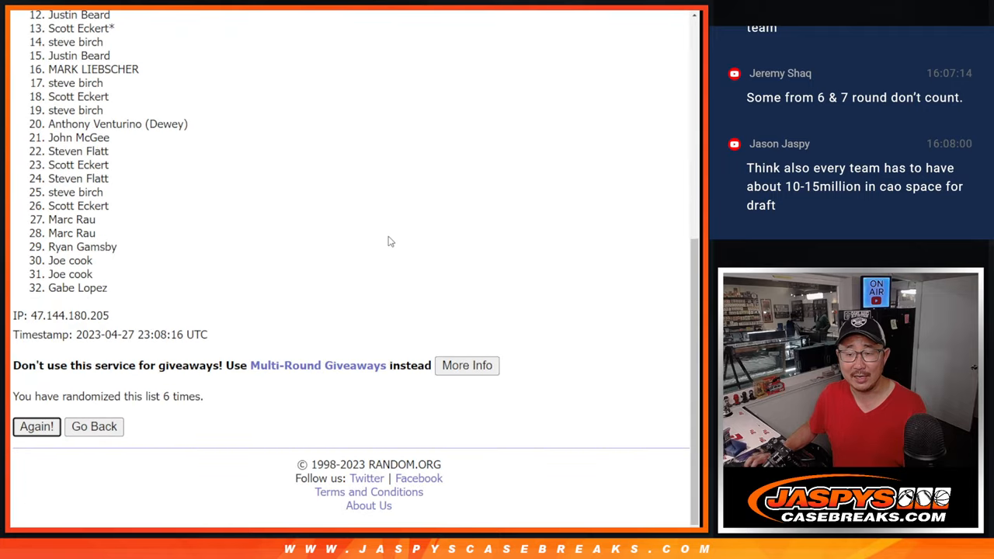
left_click(37, 426)
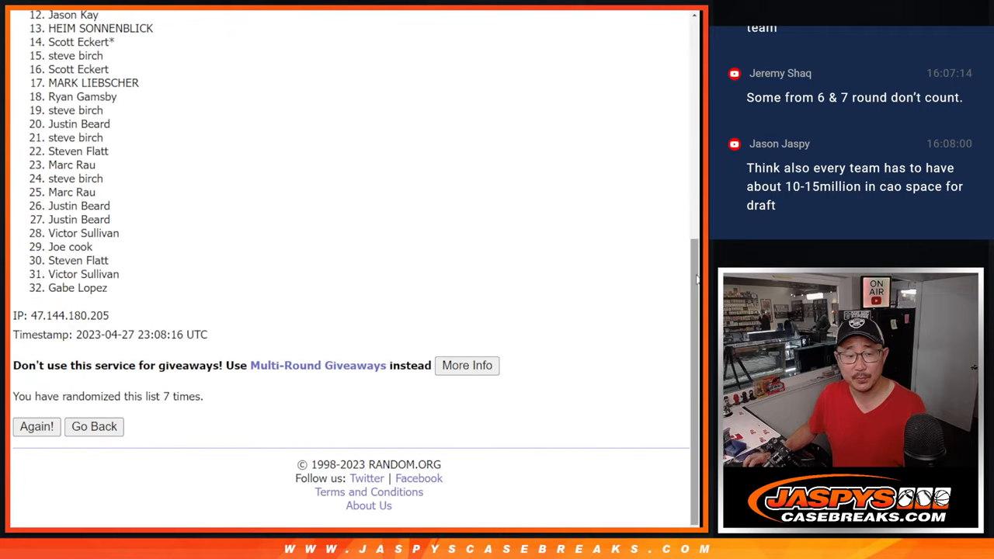
- Select the first nine names of the final order as giveaway winners
scroll("down", 3)
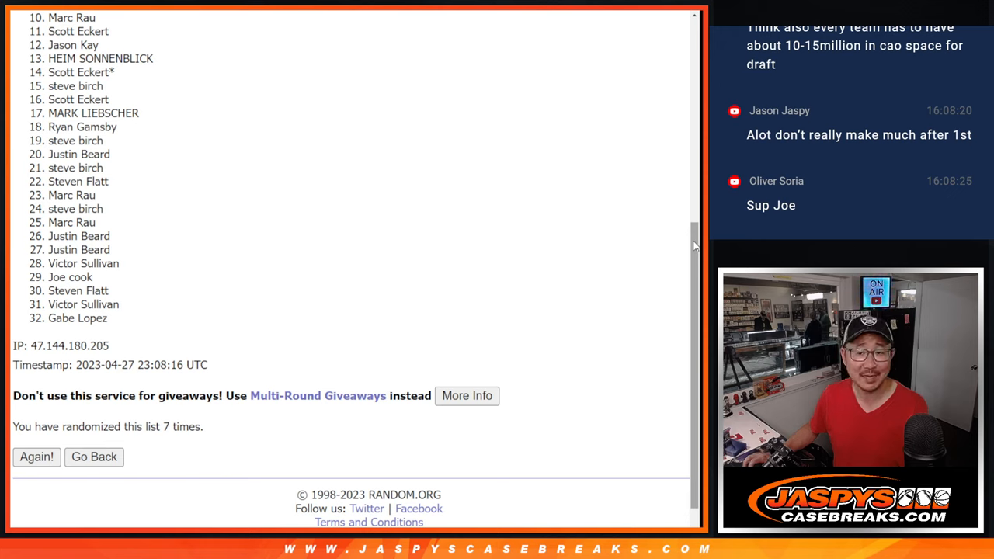
scroll("down", 3)
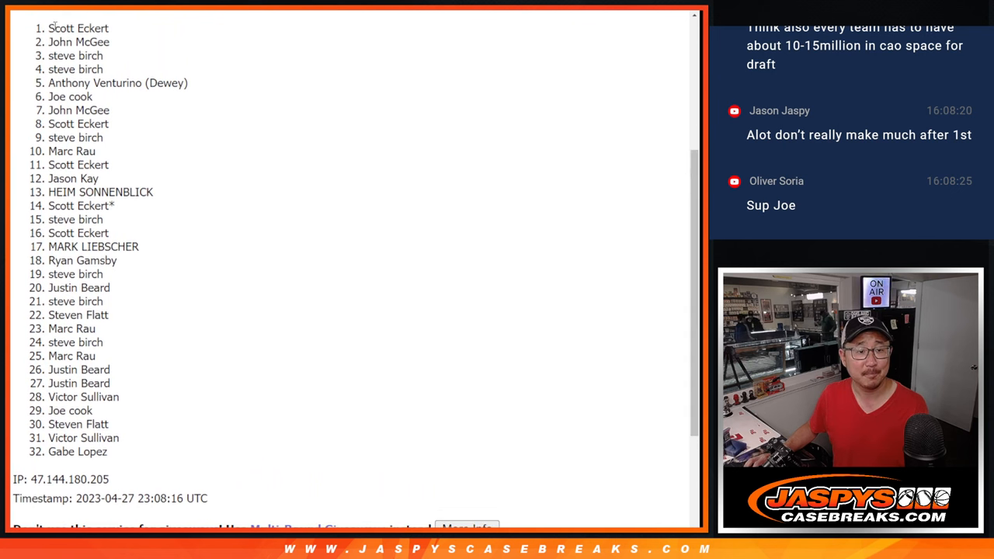
left_click_drag(48, 28, 106, 136)
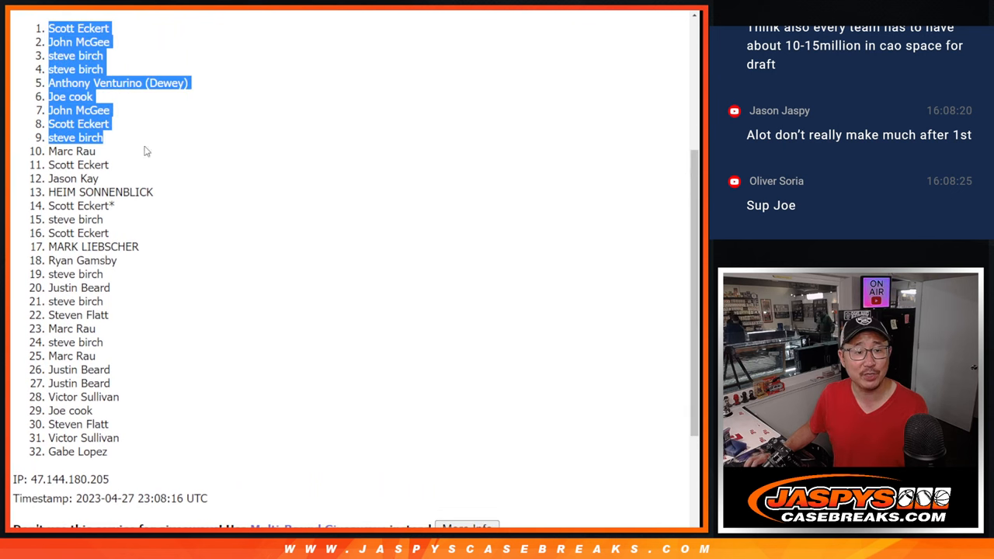